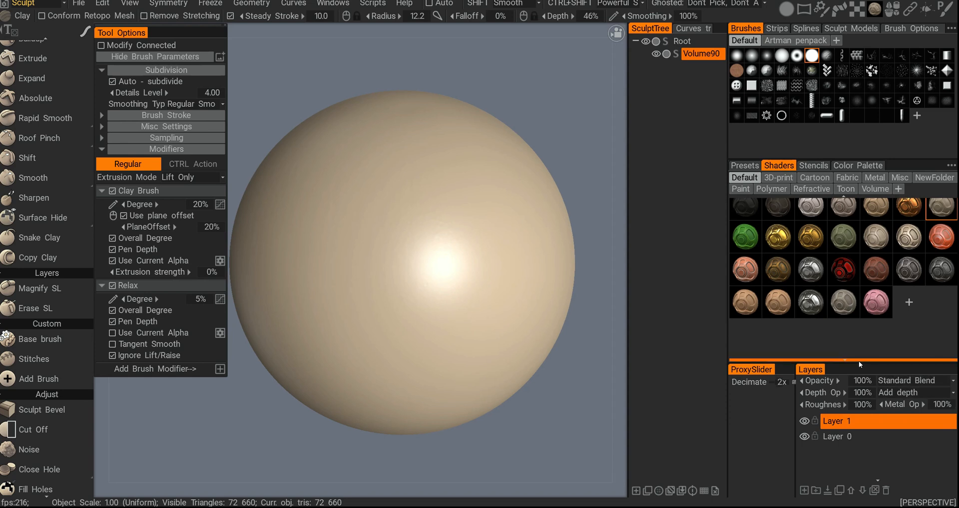
Sculpt raised Clay strokes on the sphere on Layer 1, then more strokes on a new Layer 2
{"action": "left_click", "coordinate": [394, 342]}
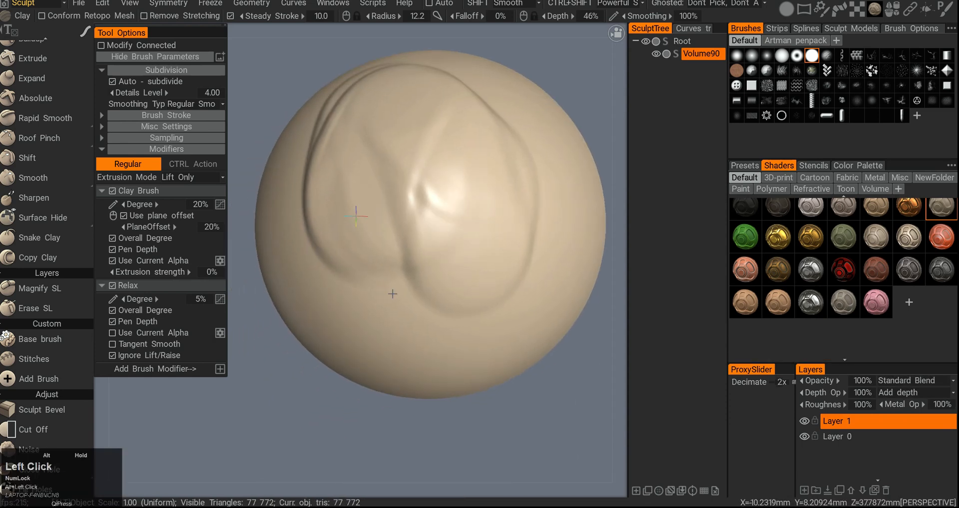
{"action": "left_click", "coordinate": [805, 421]}
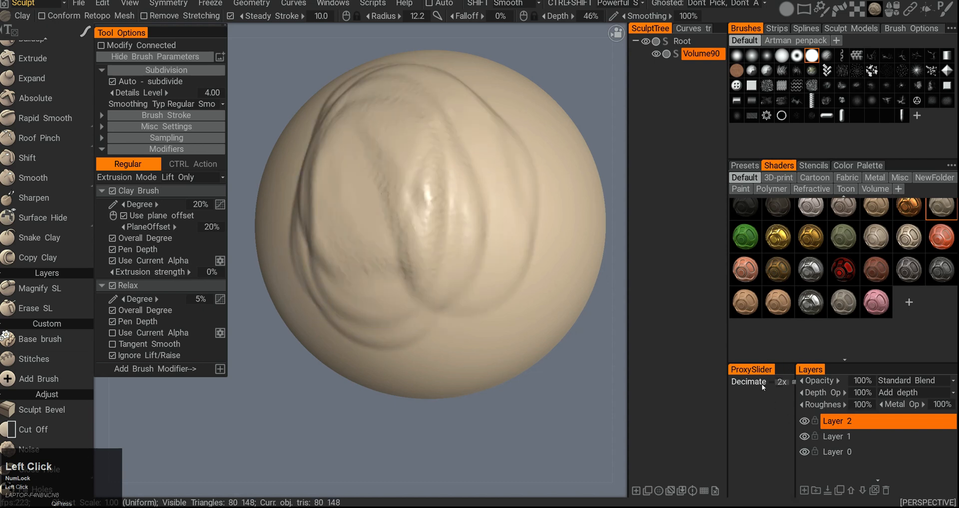
{"action": "left_click", "coordinate": [806, 437]}
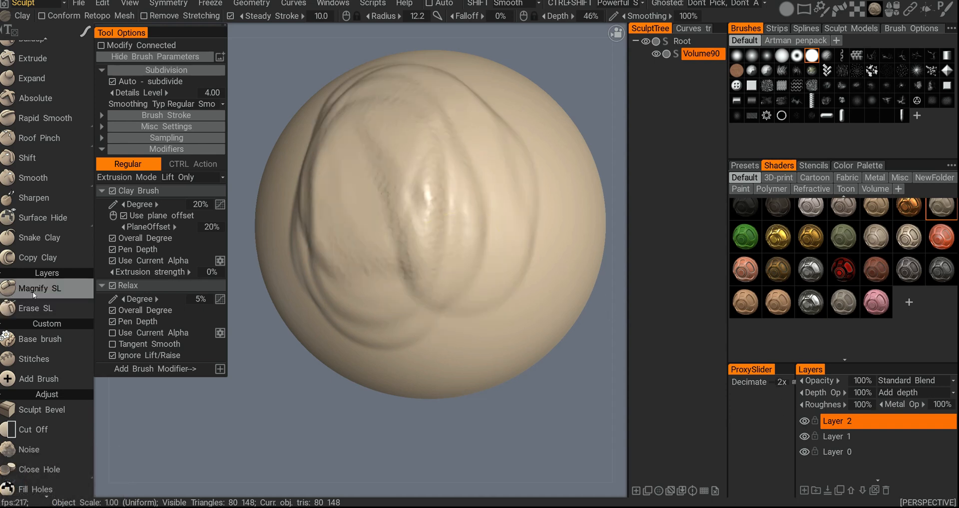
Amplify Layer 2's sculpted strokes with the Magnify SL brush
{"action": "left_click", "coordinate": [40, 288]}
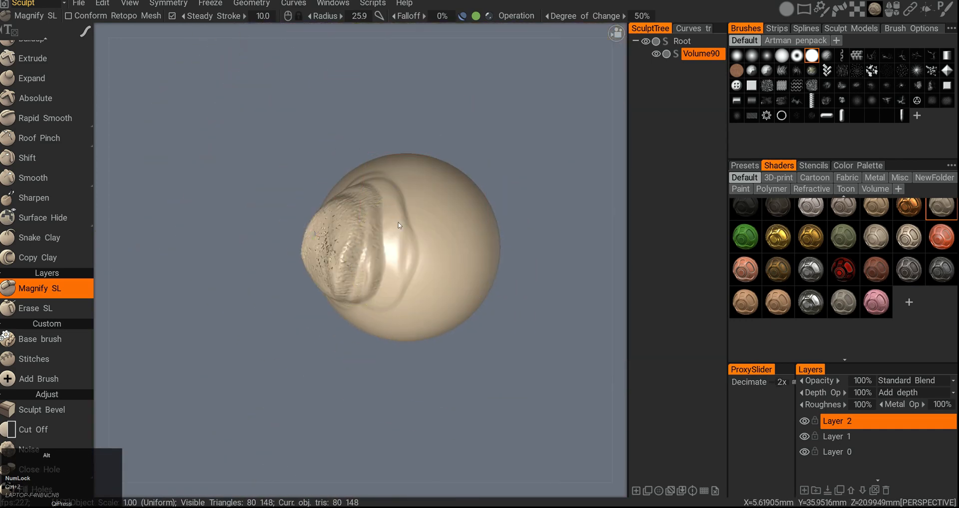
{"action": "left_click", "coordinate": [838, 436]}
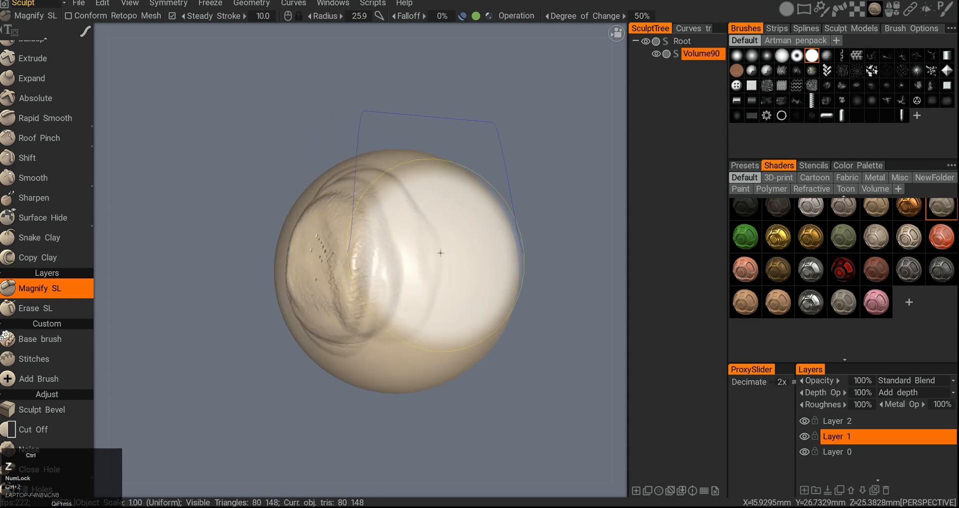
Erase diagonal streaks through Layer 2's strokes with the Erase SL brush
{"action": "left_click", "coordinate": [36, 308]}
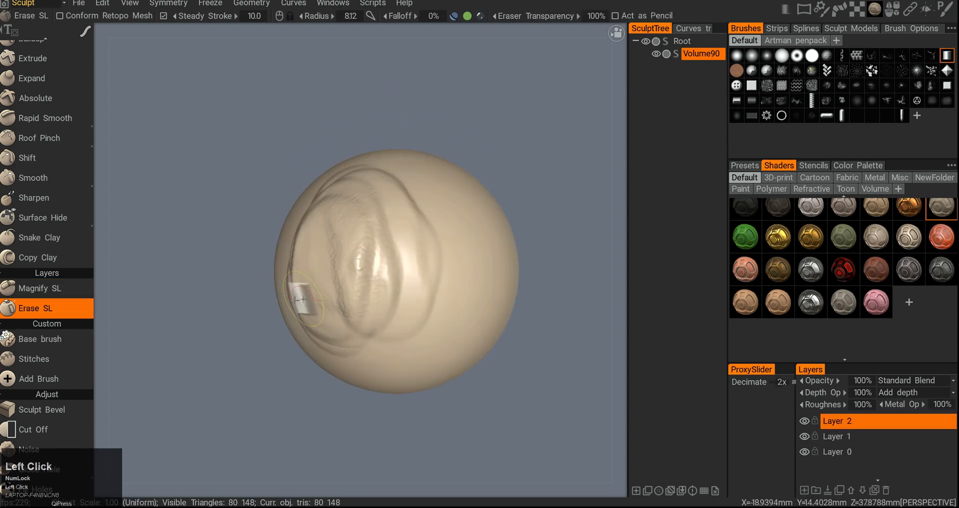
{"action": "left_click_drag", "start_coordinate": [299, 299], "coordinate": [300, 349]}
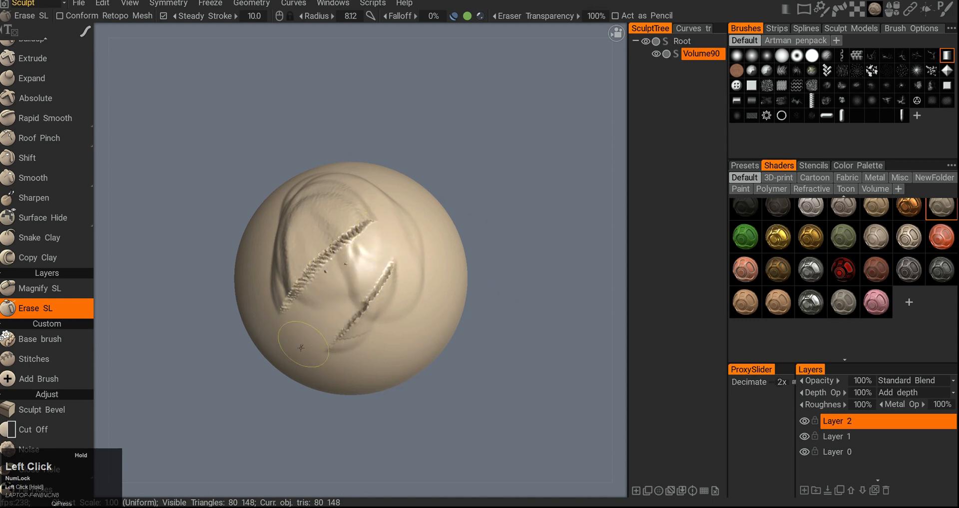